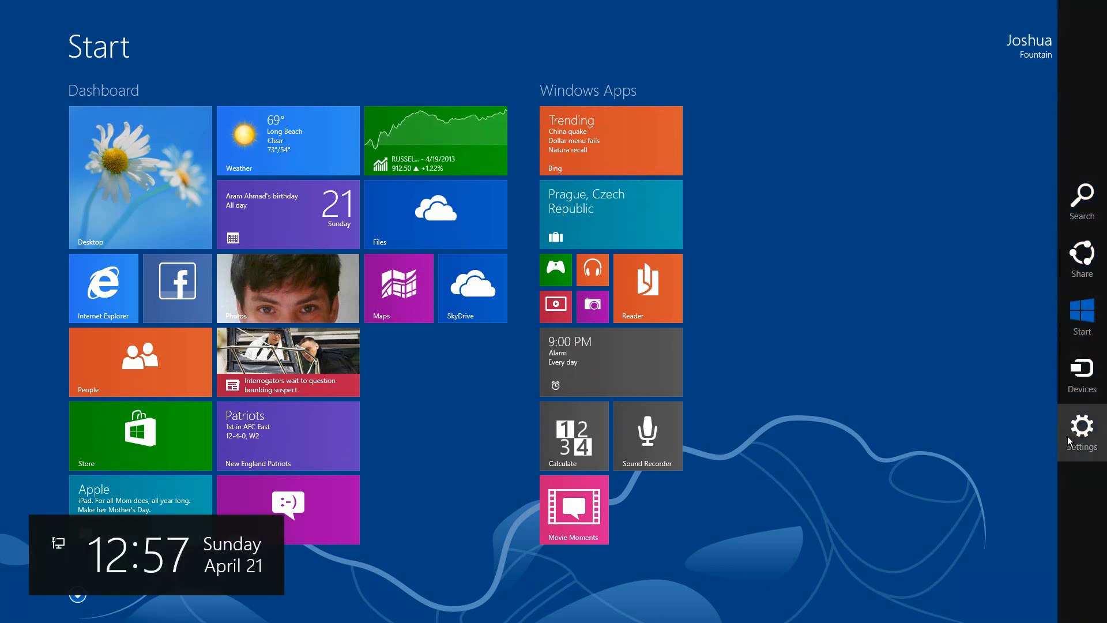
- Bring up the Settings charm from the Start screen
left_click(1081, 429)
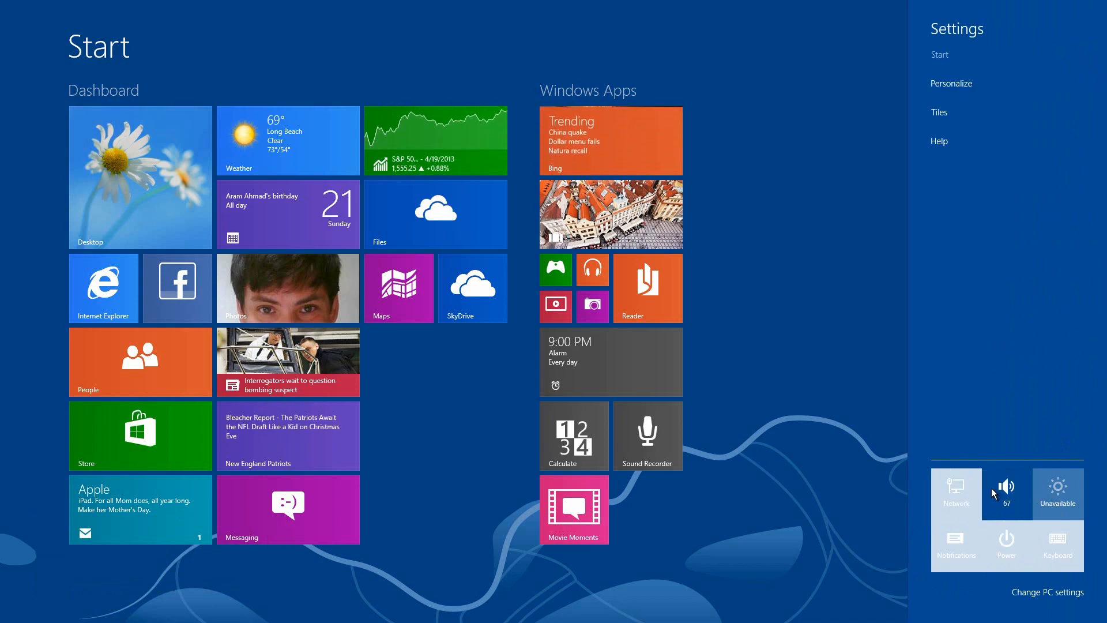
mouse_move(841, 255)
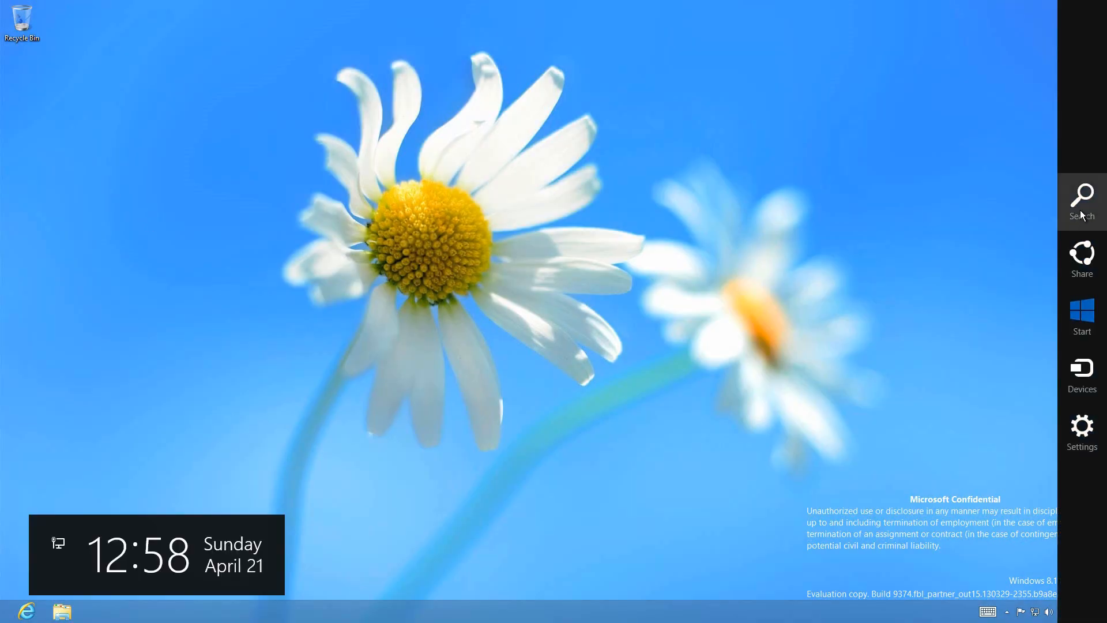
left_click(1081, 201)
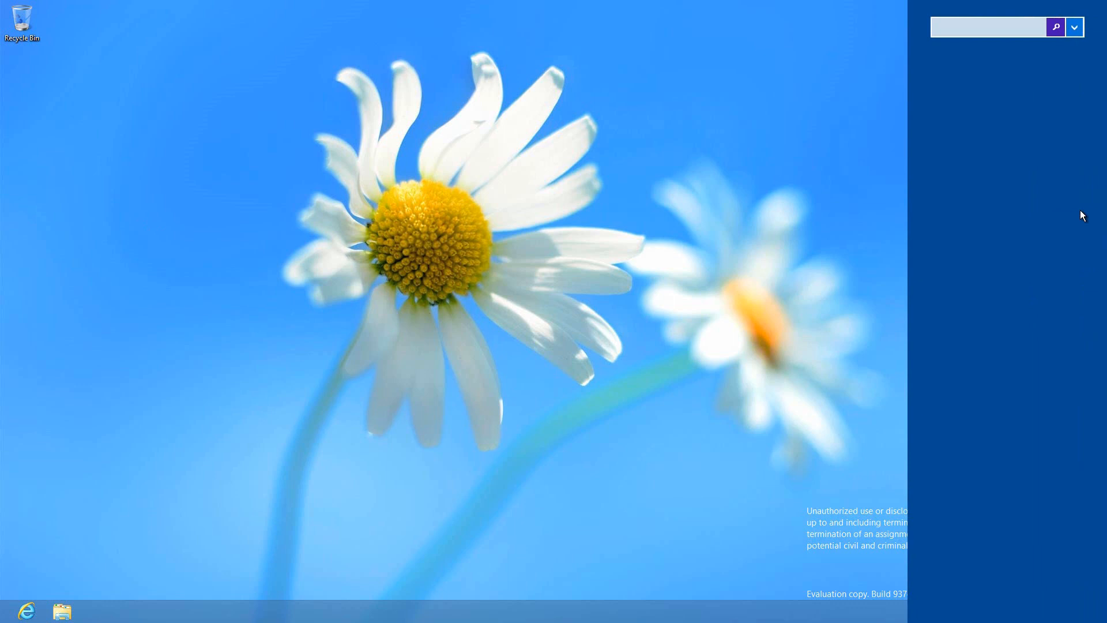
type("reader")
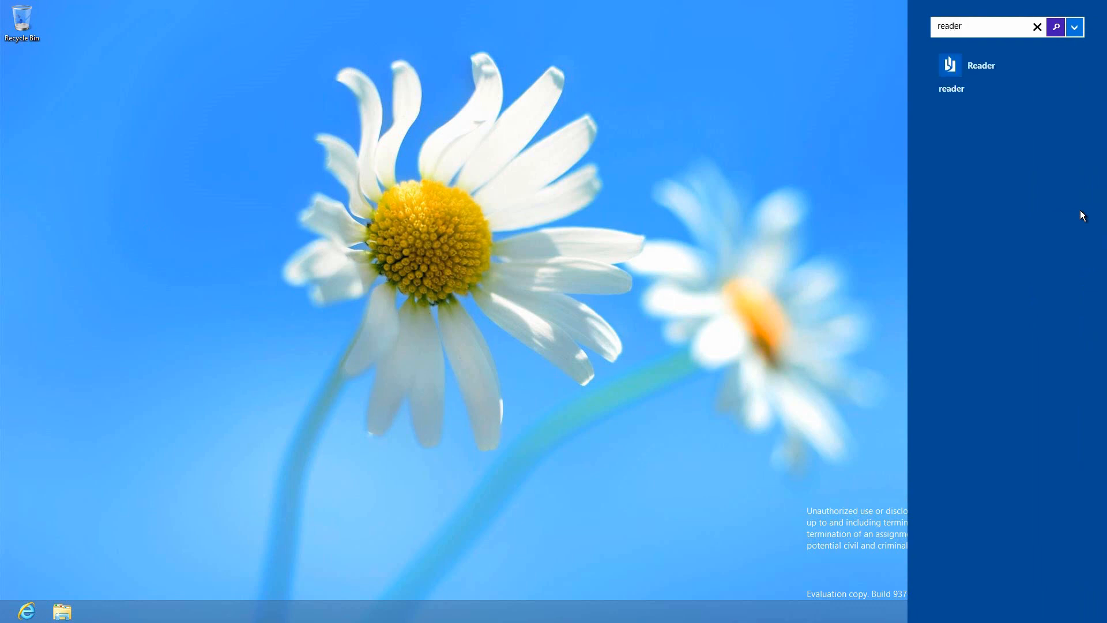
mouse_move(989, 65)
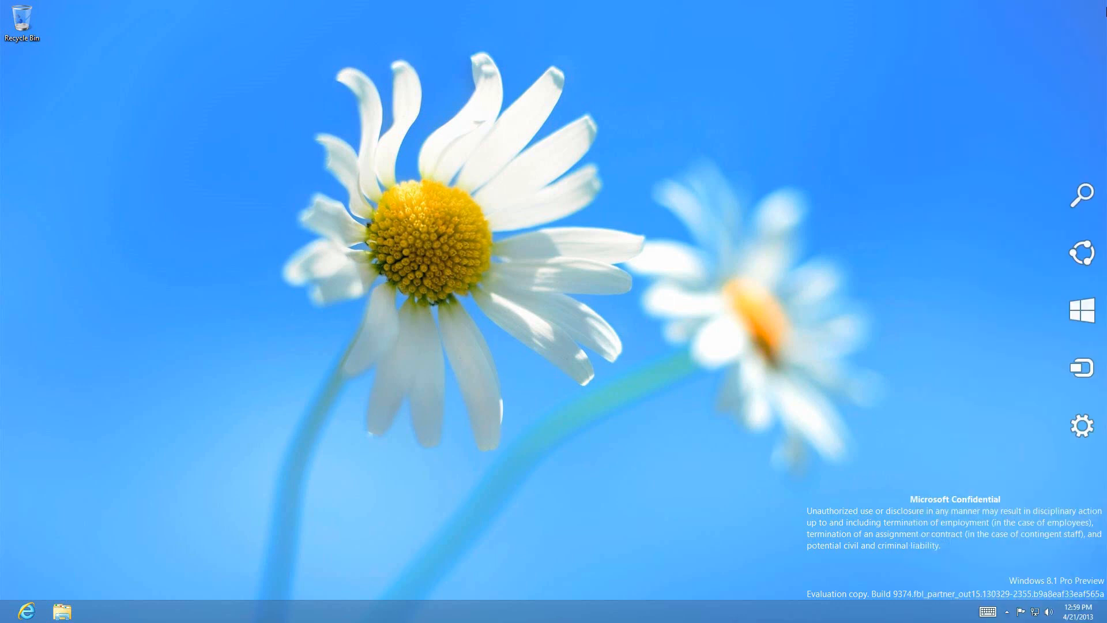
- Launch PC settings via the desktop Settings charm and select the Lock screen category
left_click(1081, 426)
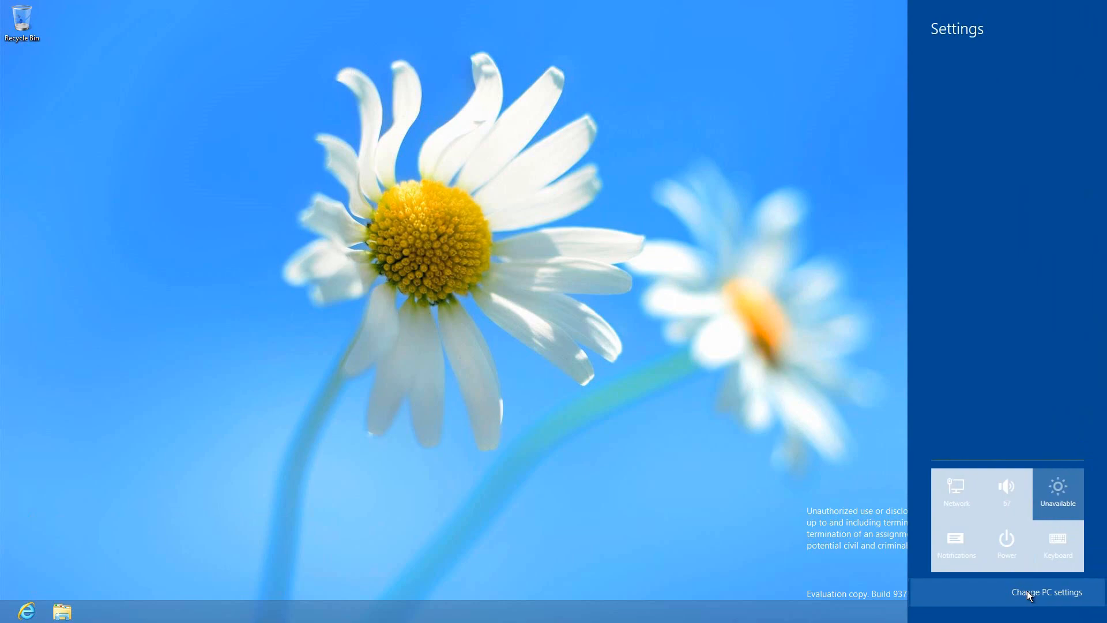
left_click(1046, 591)
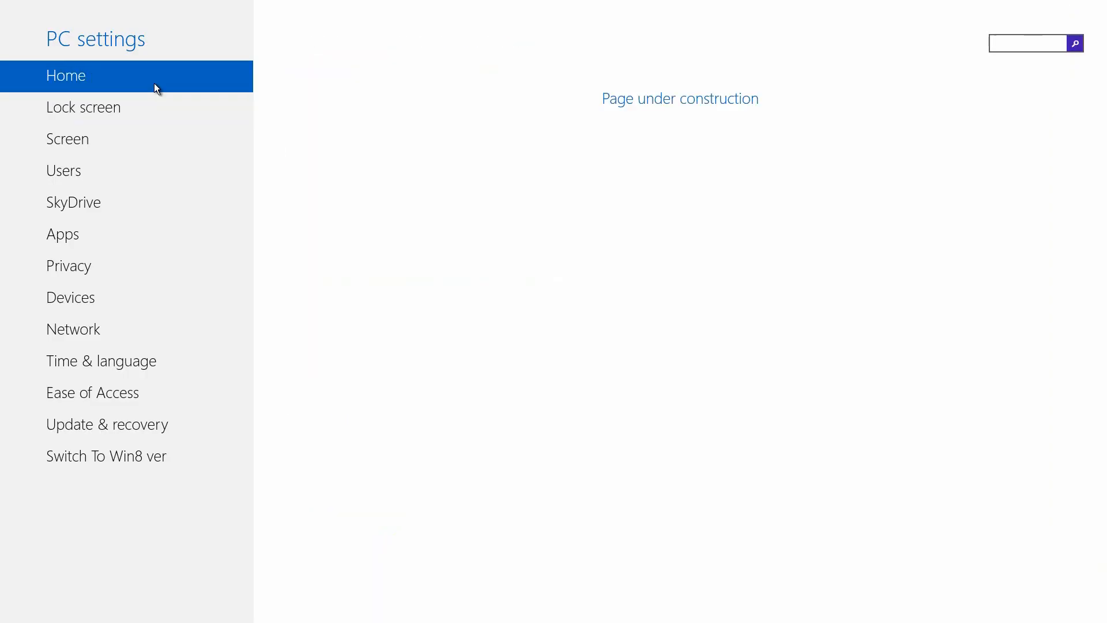
left_click(83, 107)
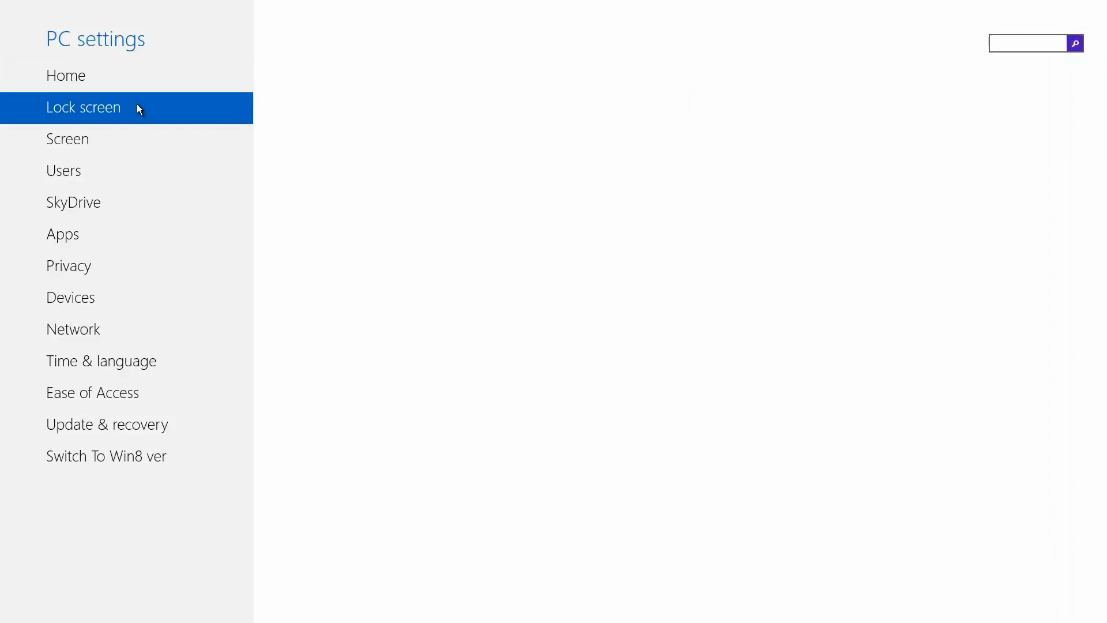
- Browse the Lock screen page and Screen's Power & sleep options, then return to the category list
left_click(83, 107)
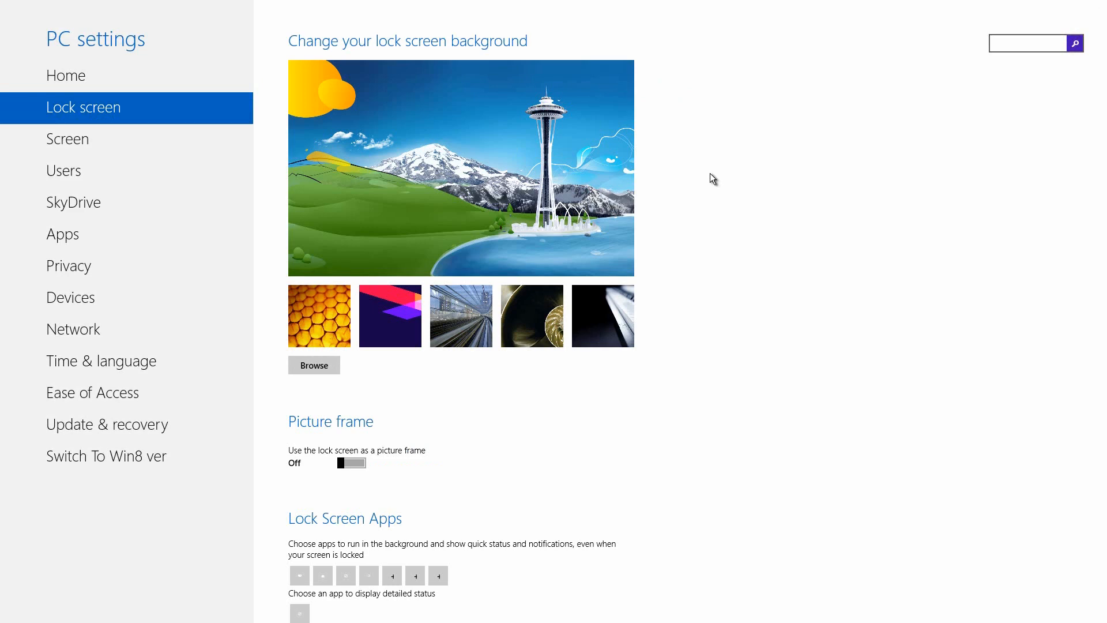
scroll("down", 3)
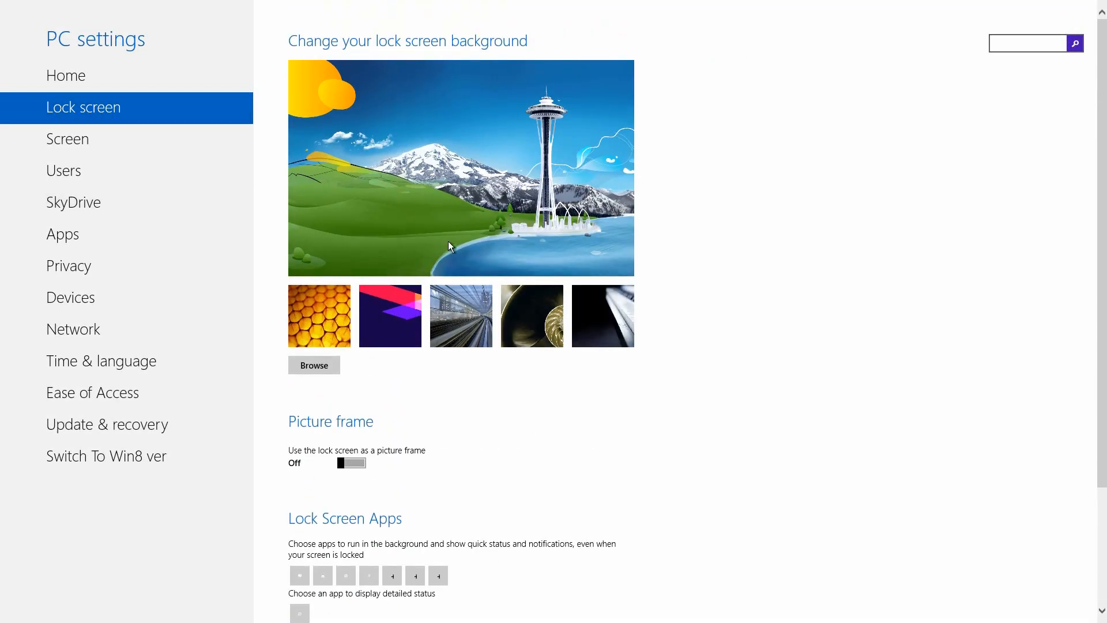
left_click(68, 138)
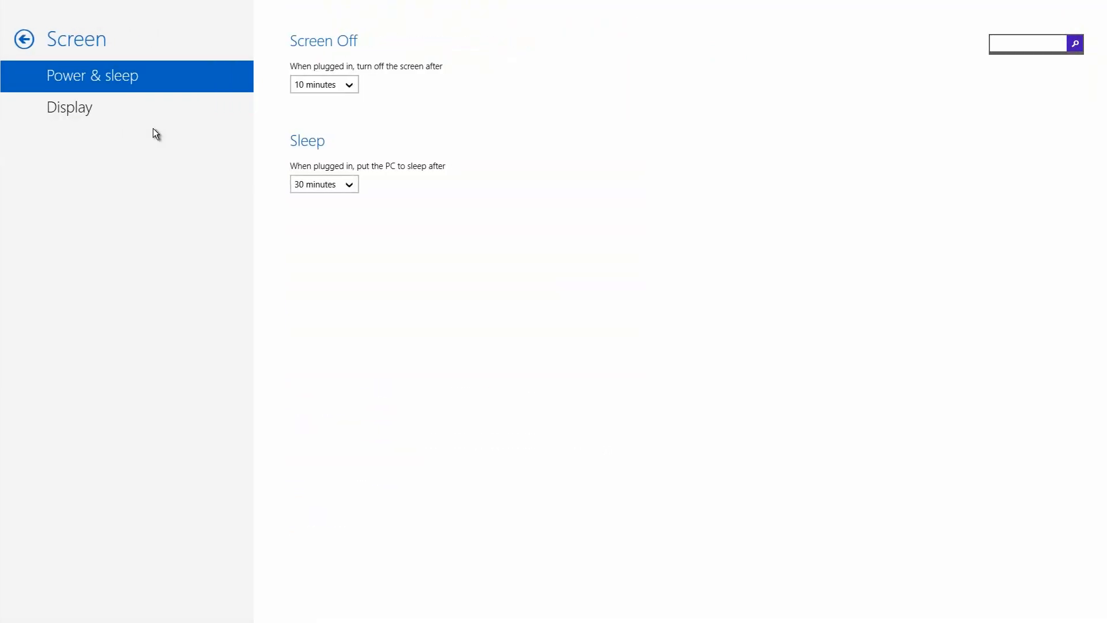
mouse_move(119, 118)
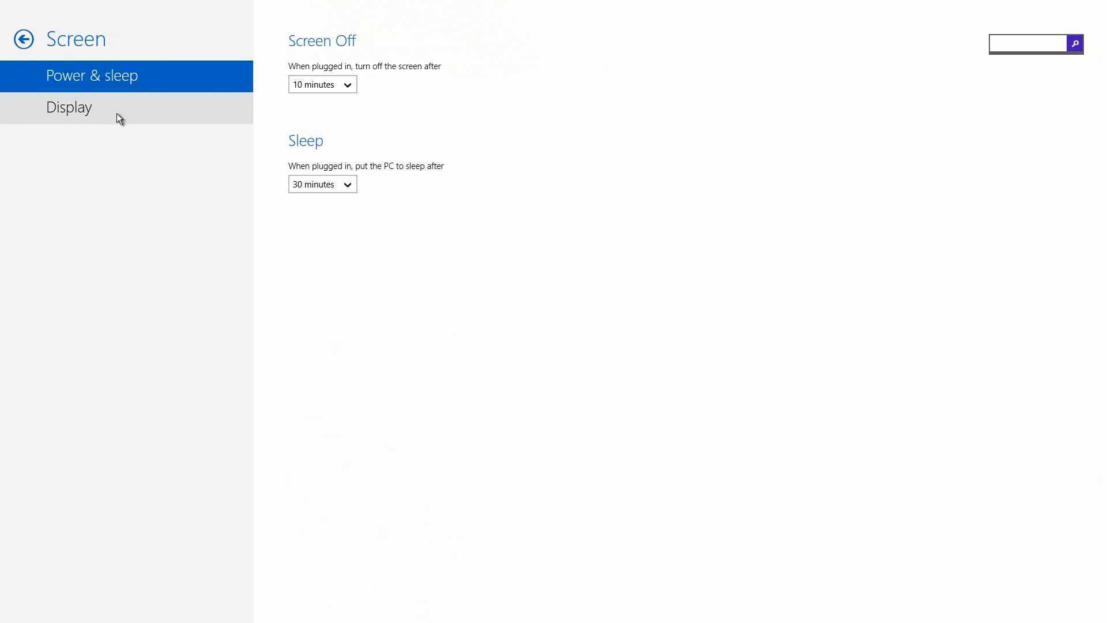
left_click(69, 107)
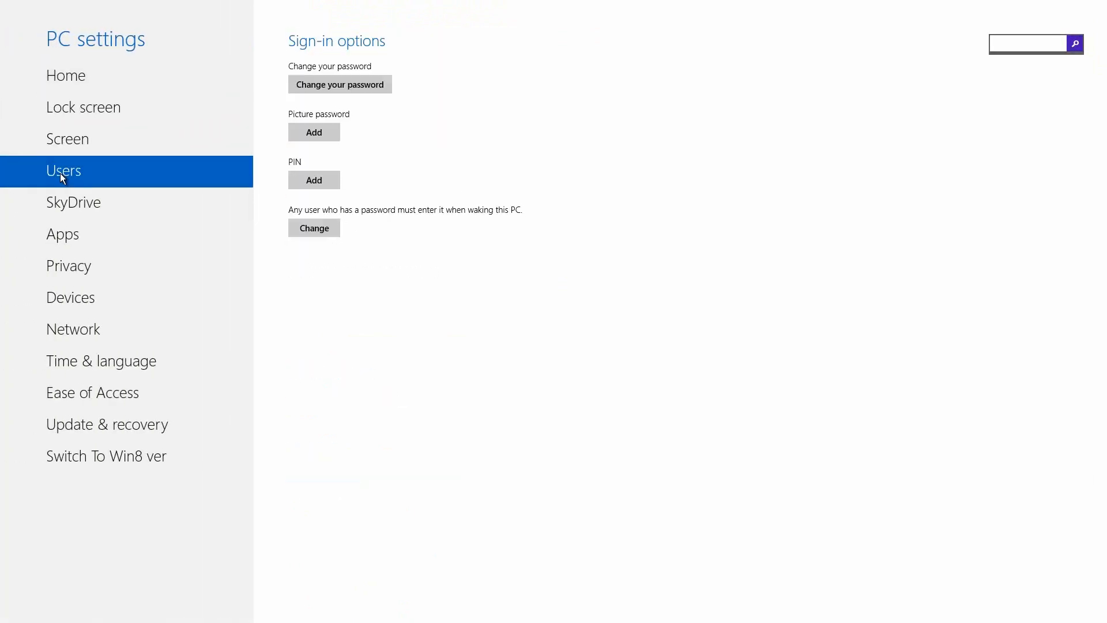
- Show the Users > Sync settings page and scroll through the personalization, app and other sync toggles
left_click(62, 171)
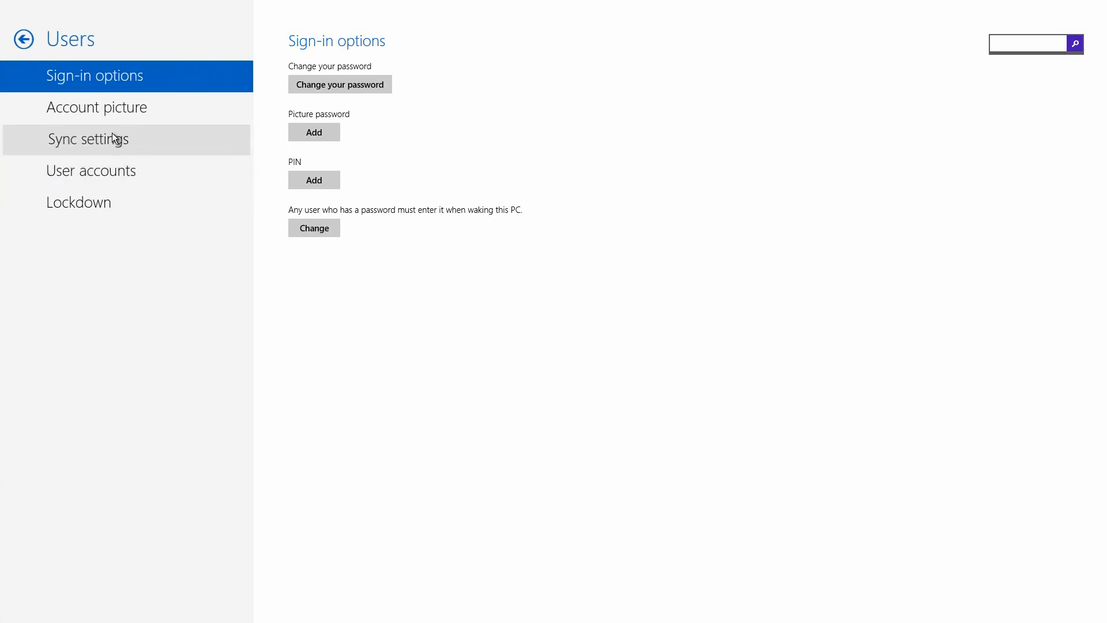
left_click(87, 139)
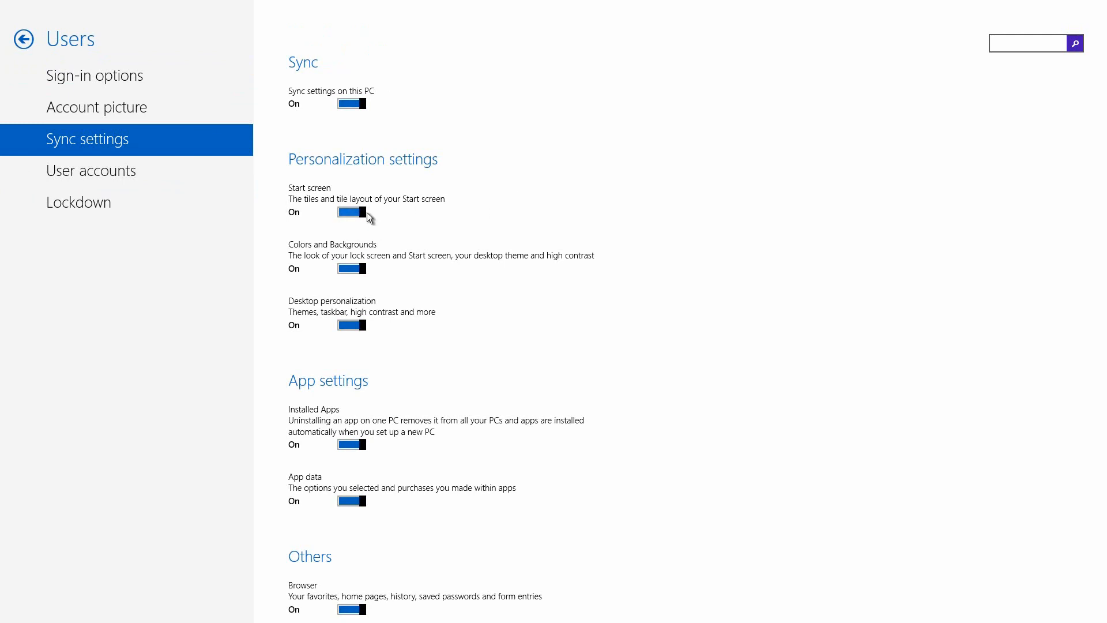
scroll("down", 3)
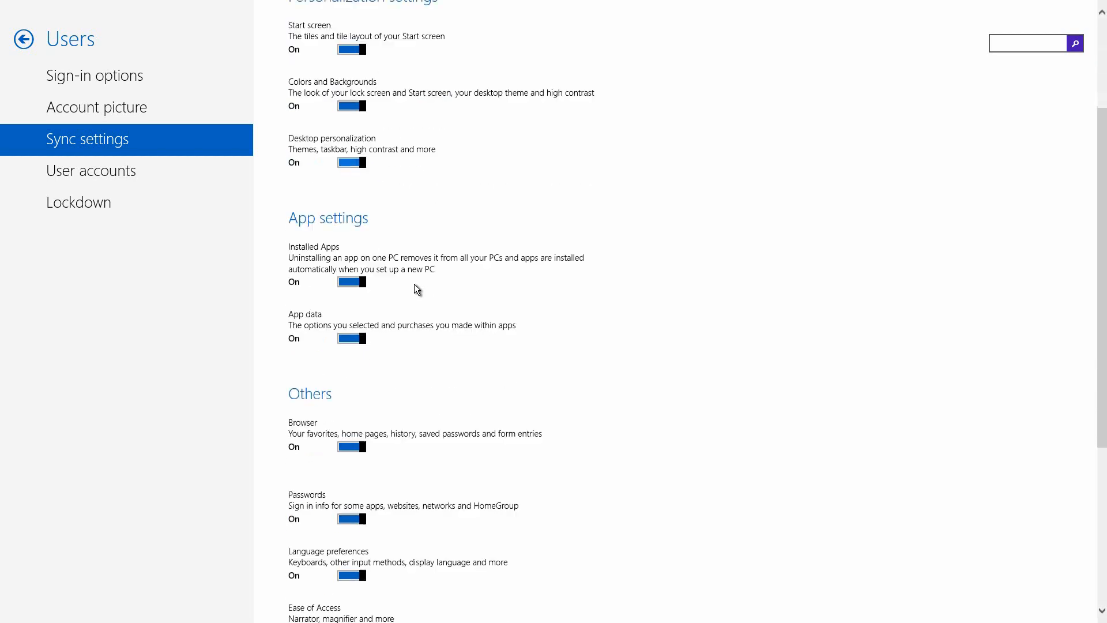
scroll("down", 3)
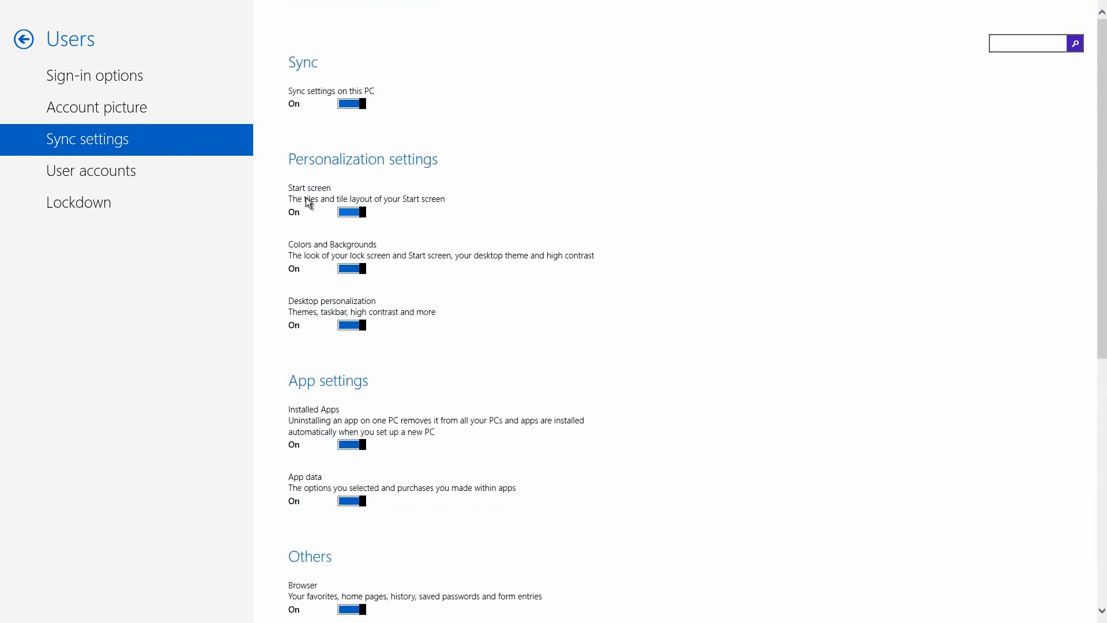
mouse_move(320, 210)
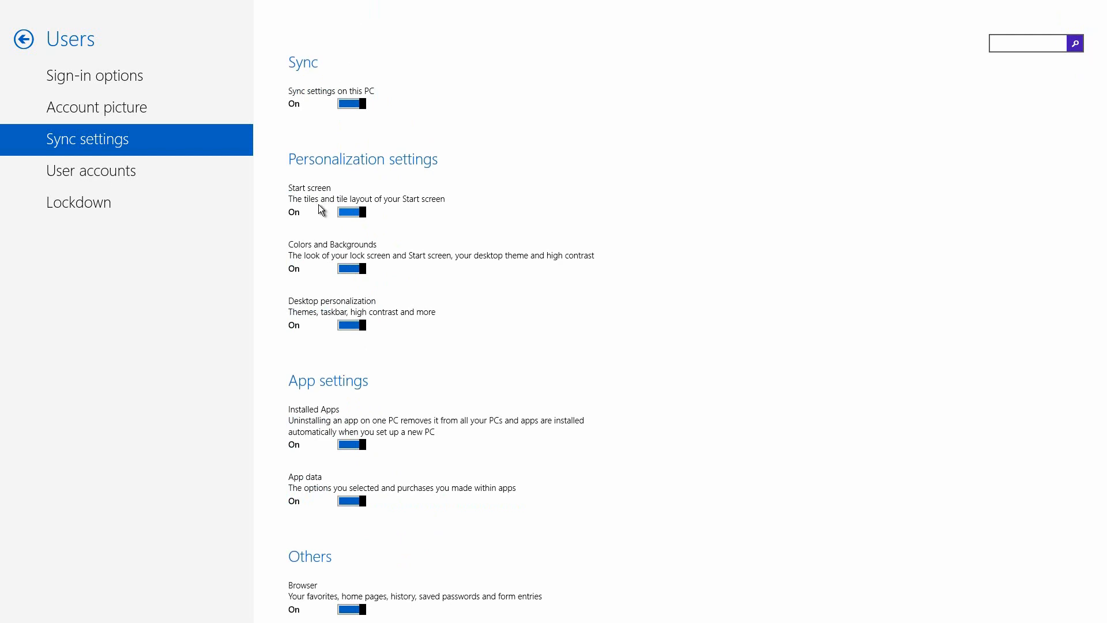
- Visit Users Lockdown kiosk mode and the Apps Search settings, then head back toward Devices
left_click(79, 203)
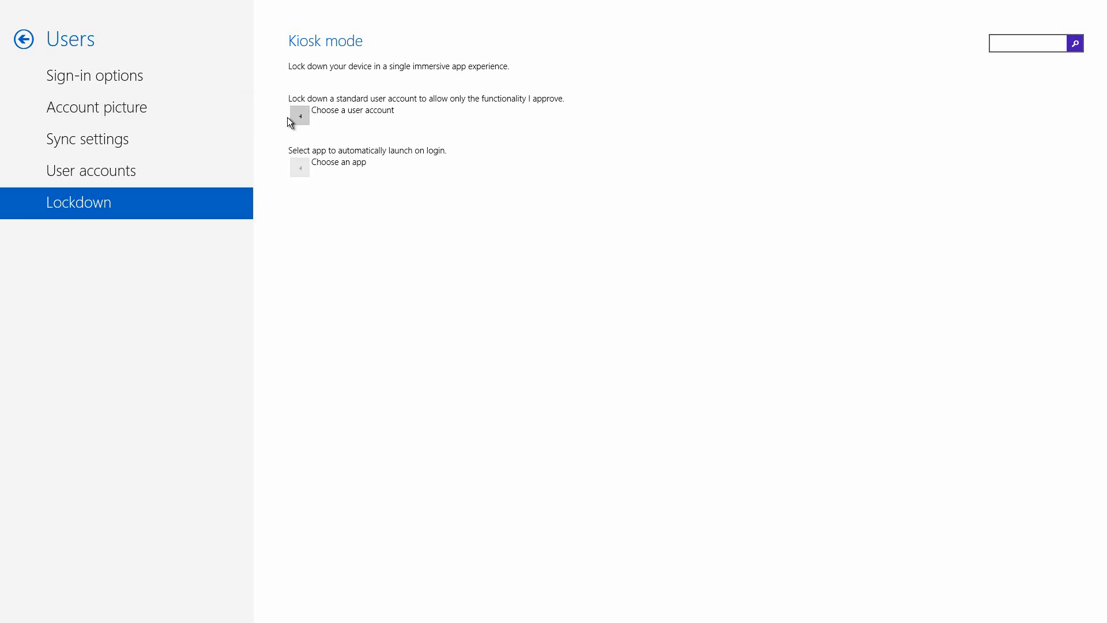
mouse_move(221, 102)
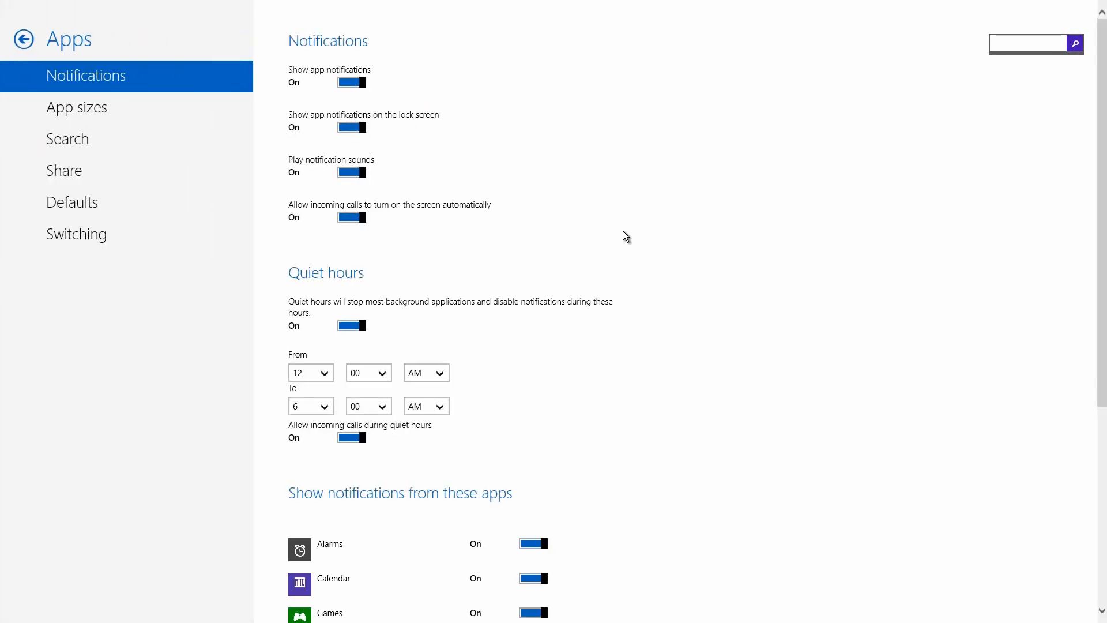
left_click(68, 138)
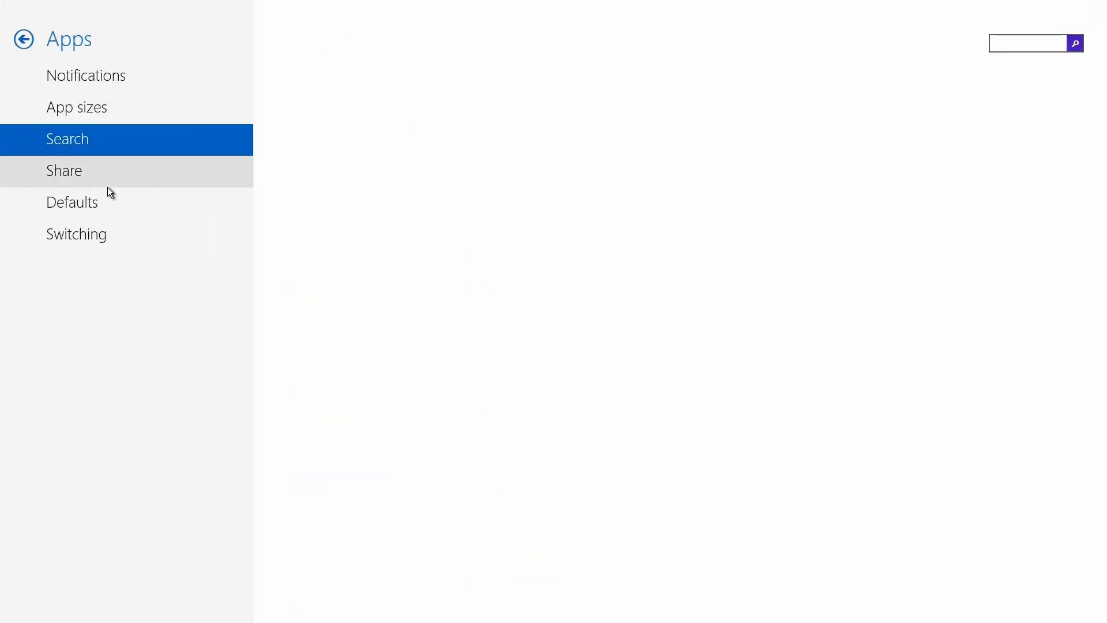
left_click(23, 39)
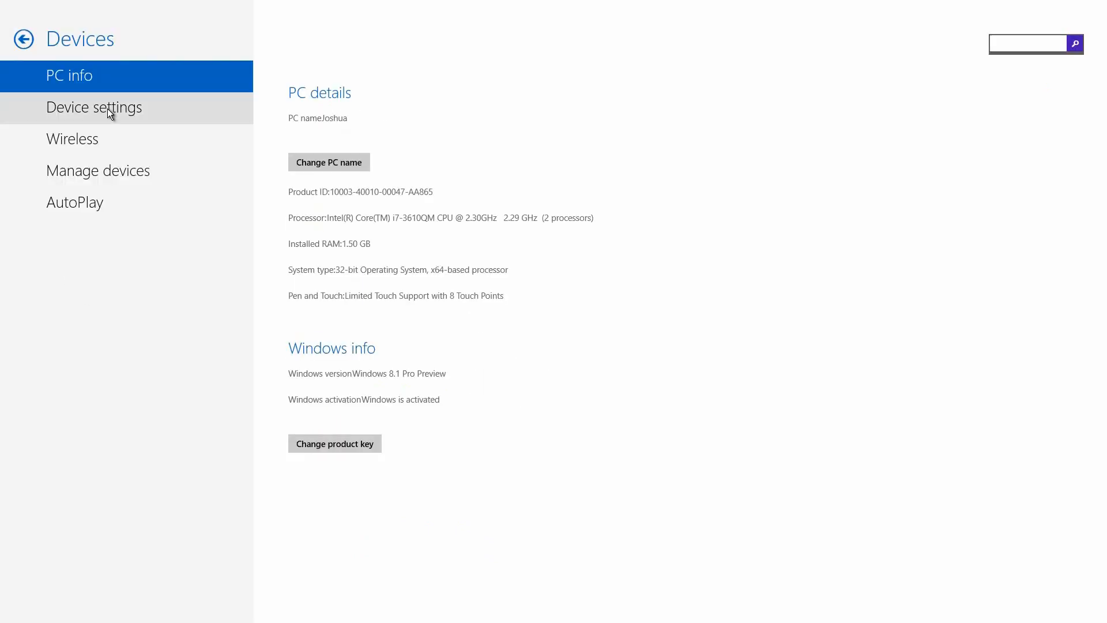
- View Device settings, Touchpad settings and Manage devices, then return to the top-level categories
left_click(94, 107)
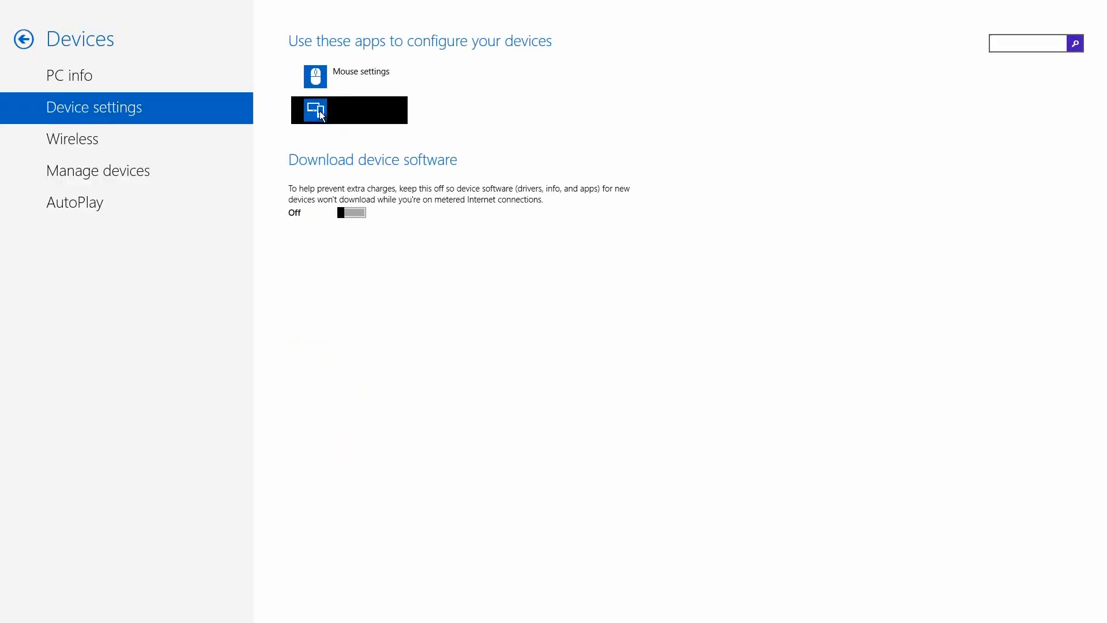
left_click(348, 111)
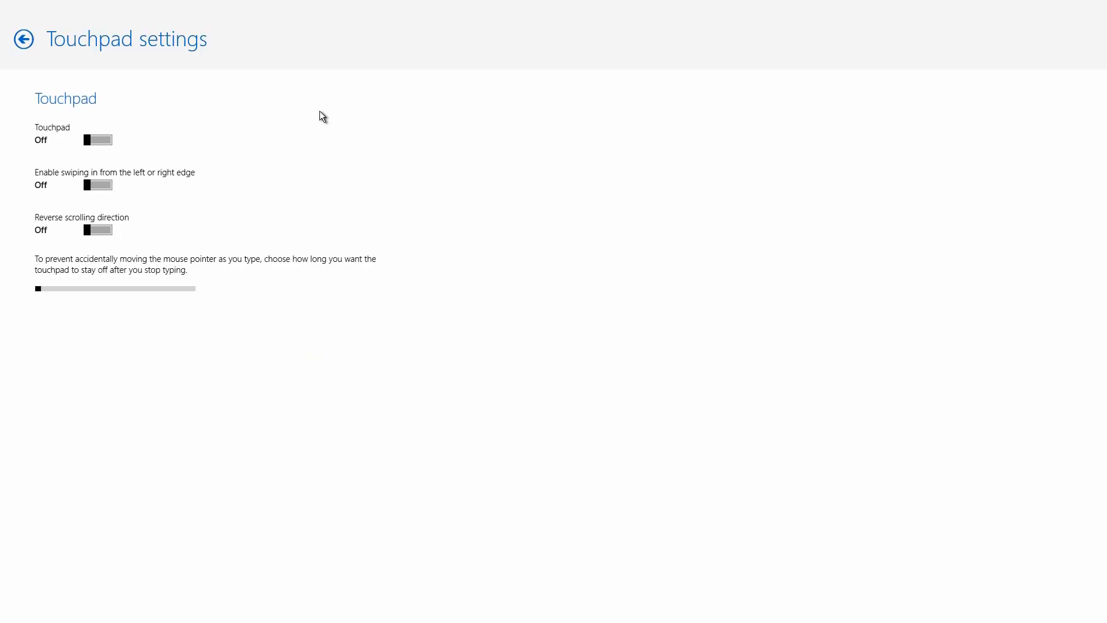
mouse_move(206, 124)
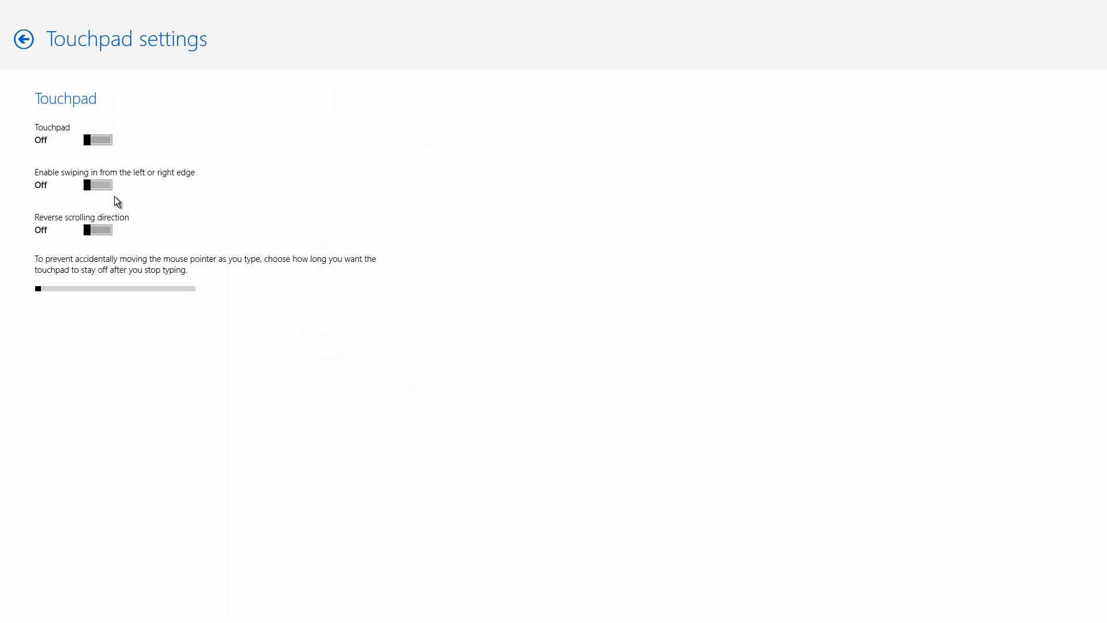
mouse_move(102, 239)
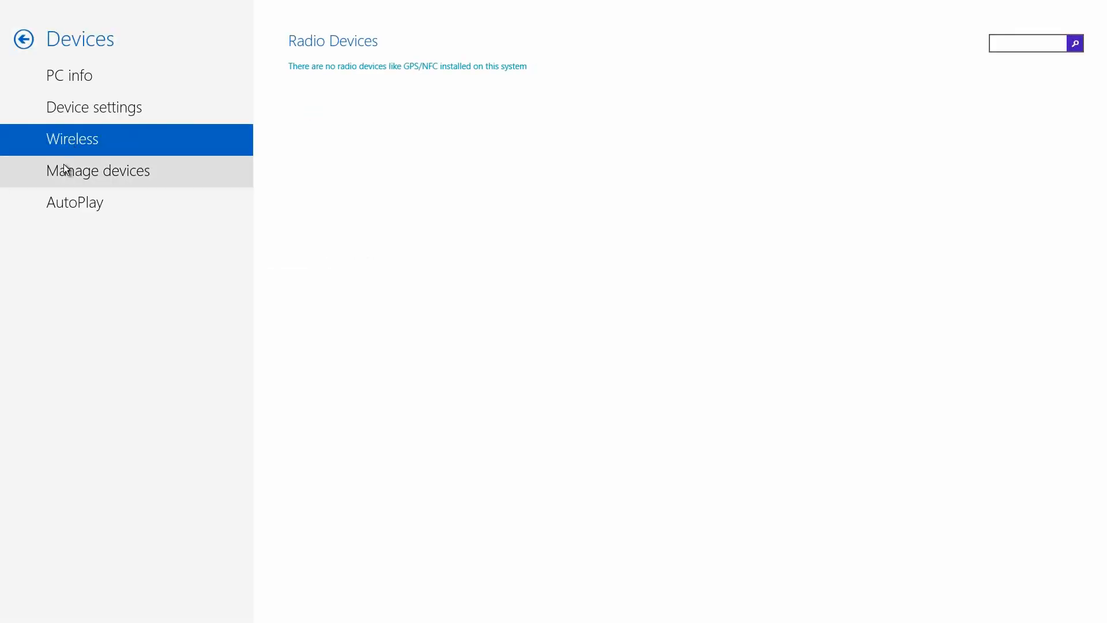
left_click(74, 203)
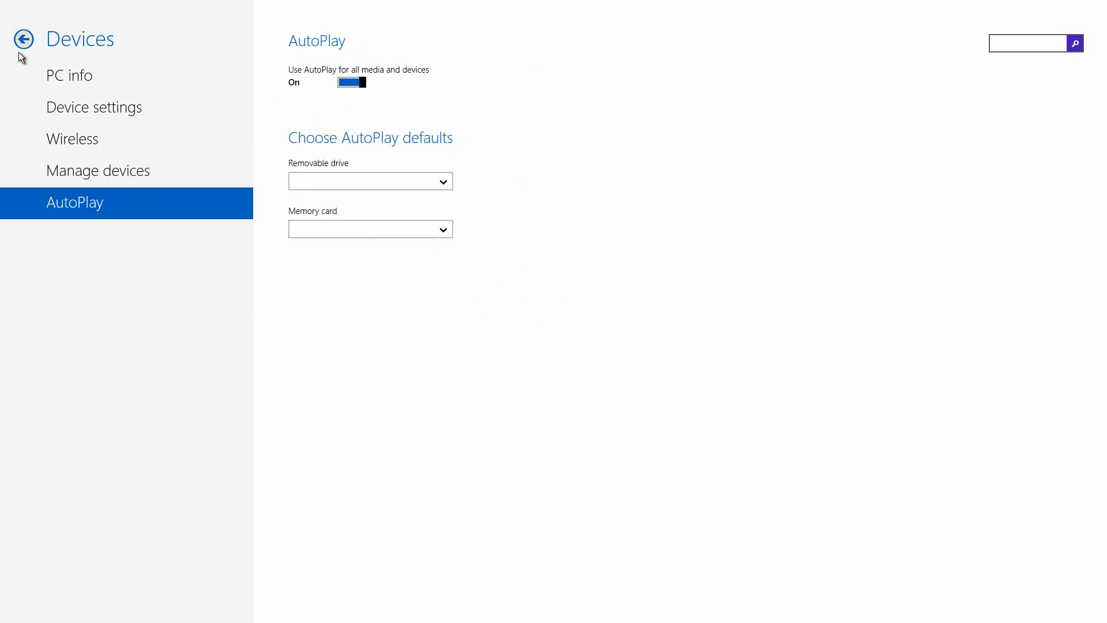
left_click(23, 39)
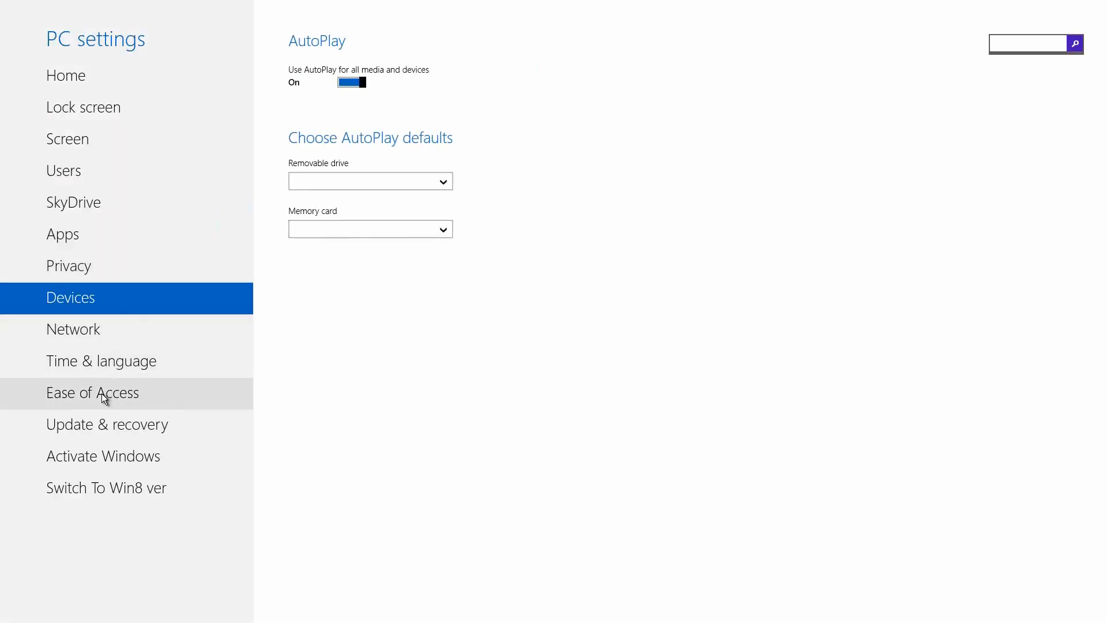
- Browse Ease of Access pages: High contrast, Mouse, trying the largest pointer size and restoring normal
left_click(92, 392)
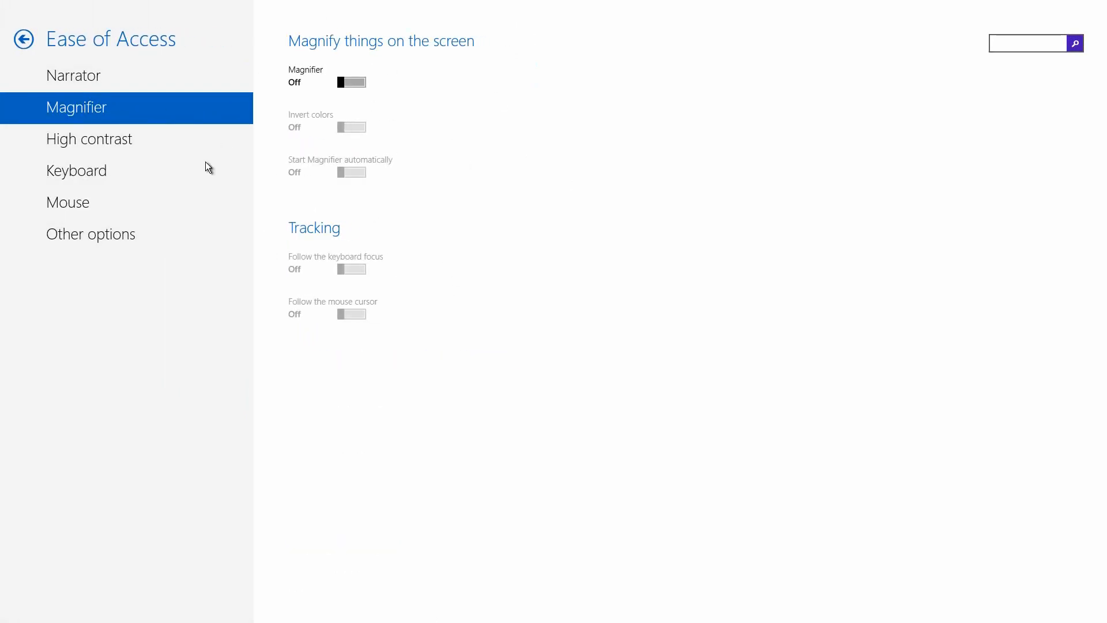
left_click(89, 140)
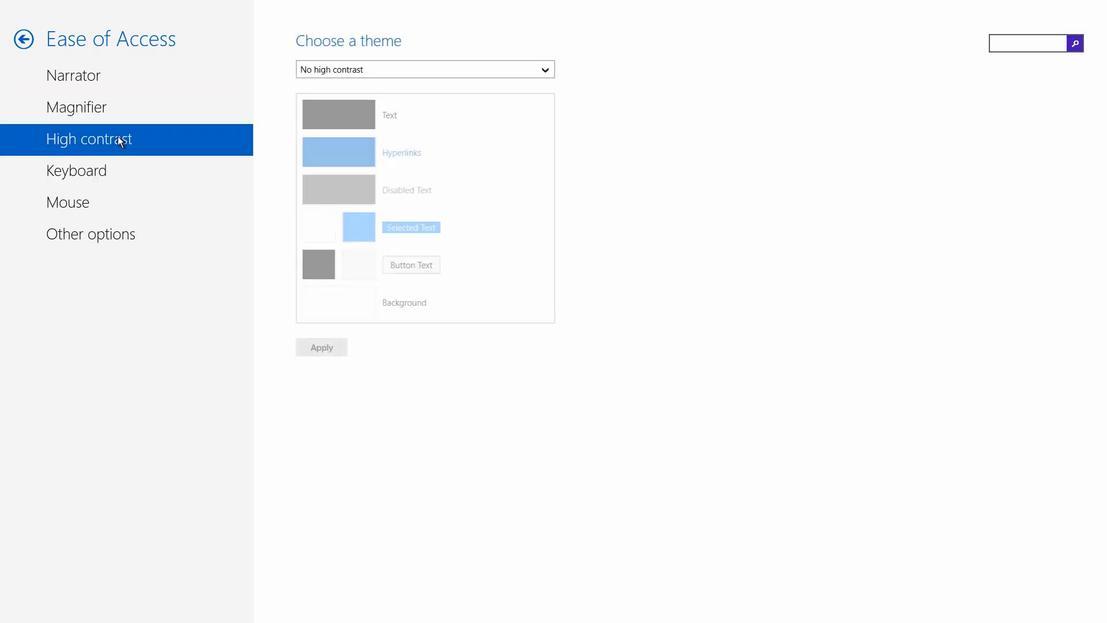
left_click(68, 203)
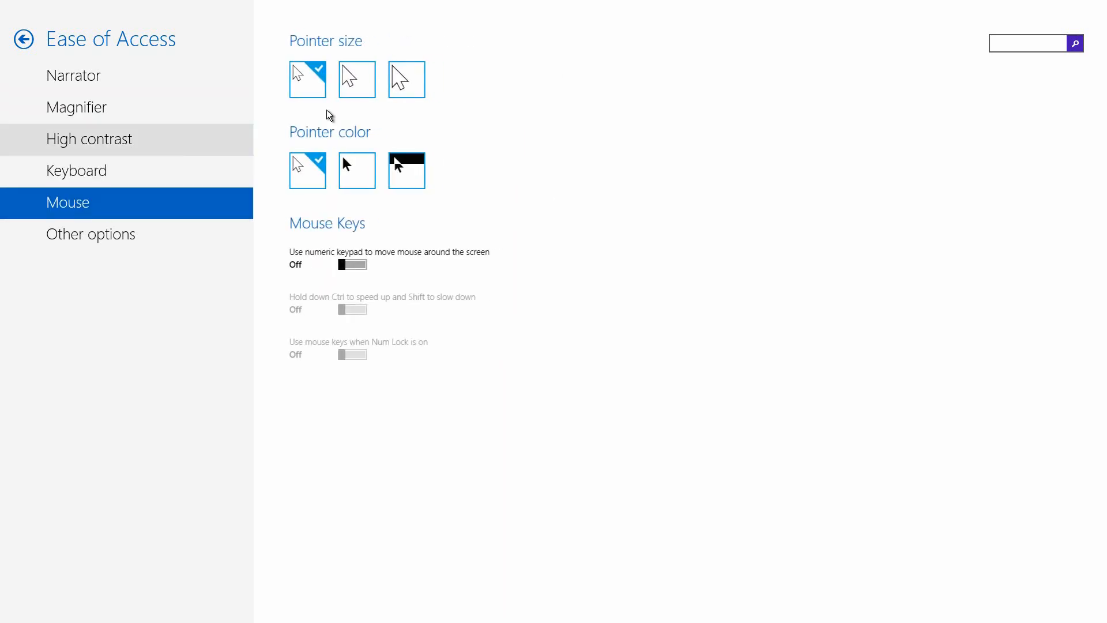
left_click(405, 79)
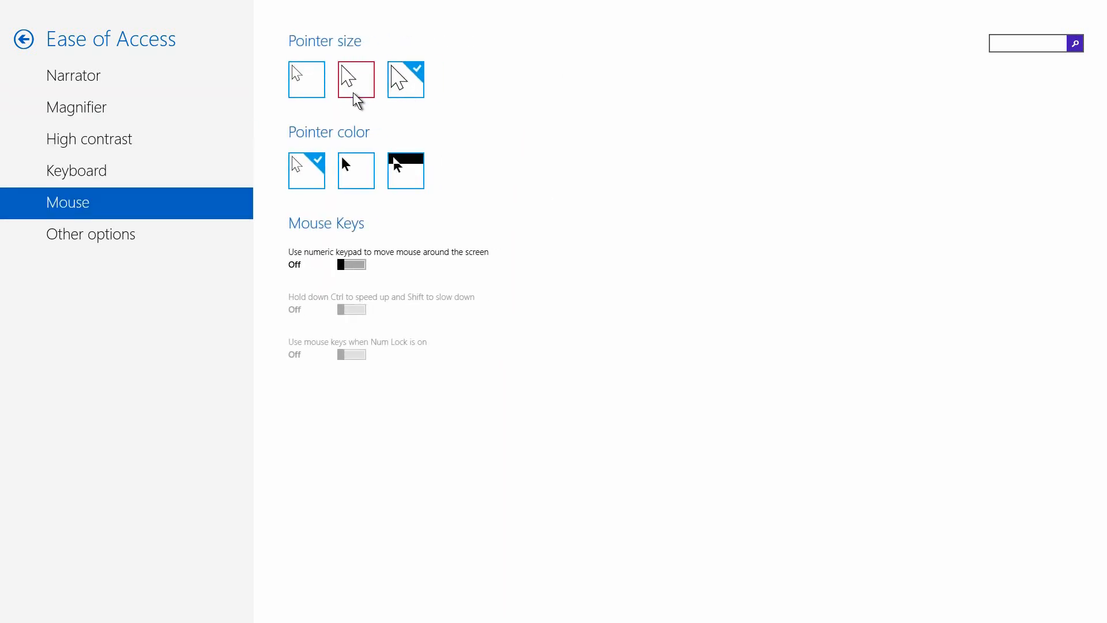
left_click(307, 78)
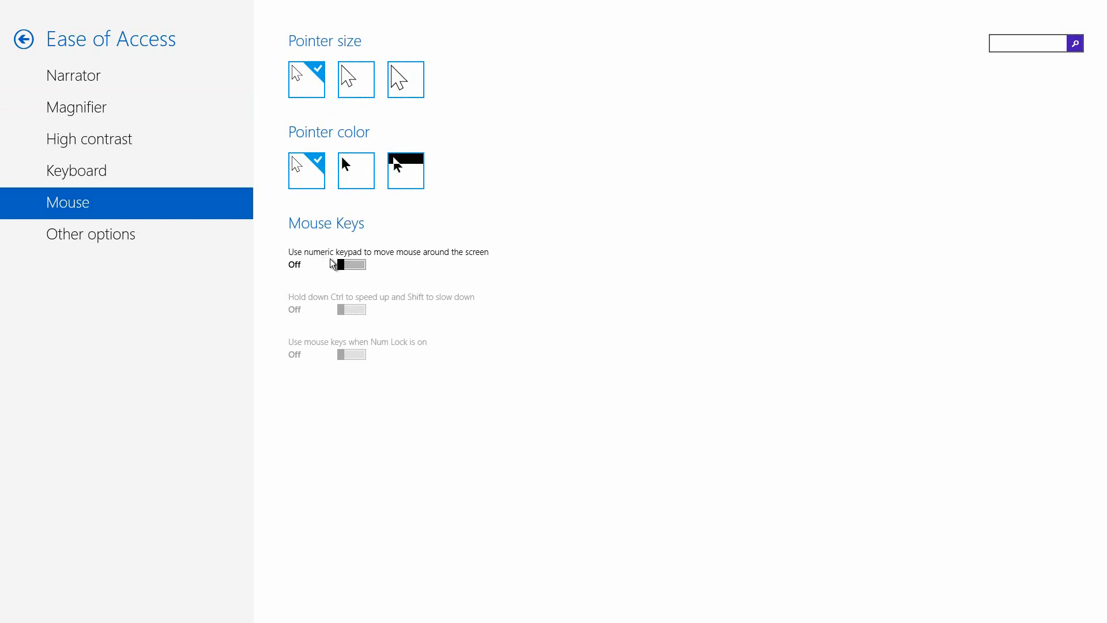
- View Ease of Access Other options, then go to Update & recovery's Recovery page
left_click(91, 234)
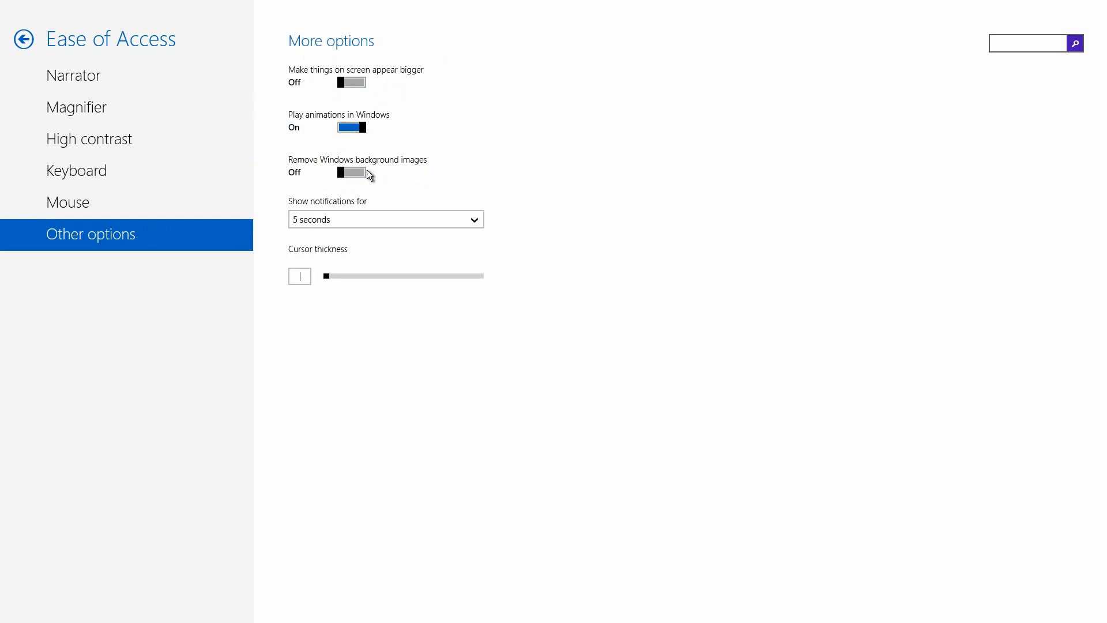
mouse_move(380, 183)
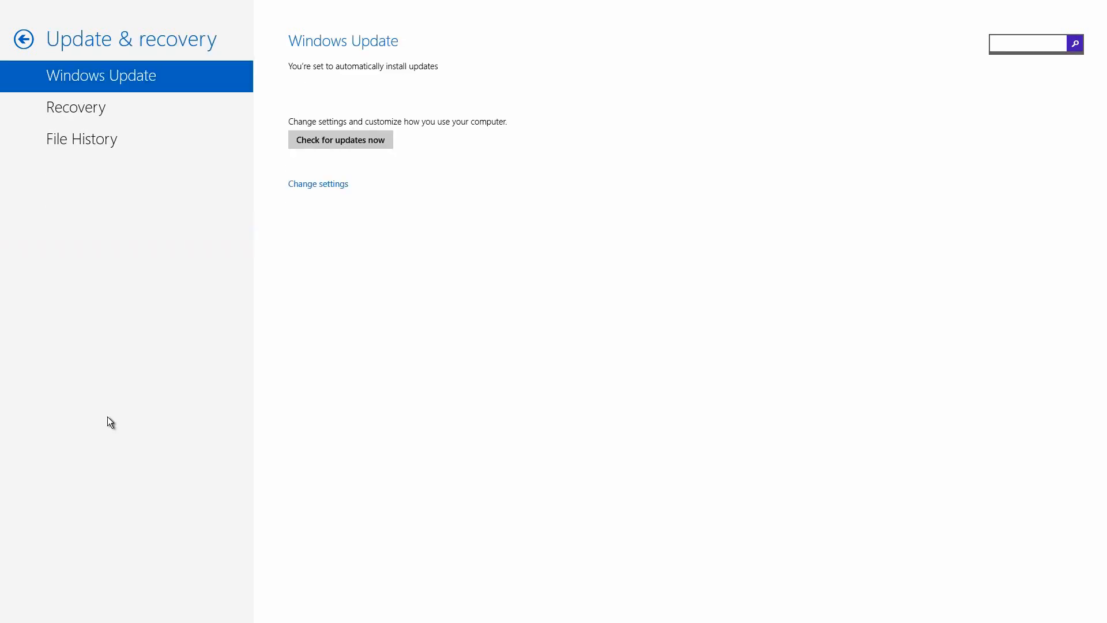
left_click(76, 106)
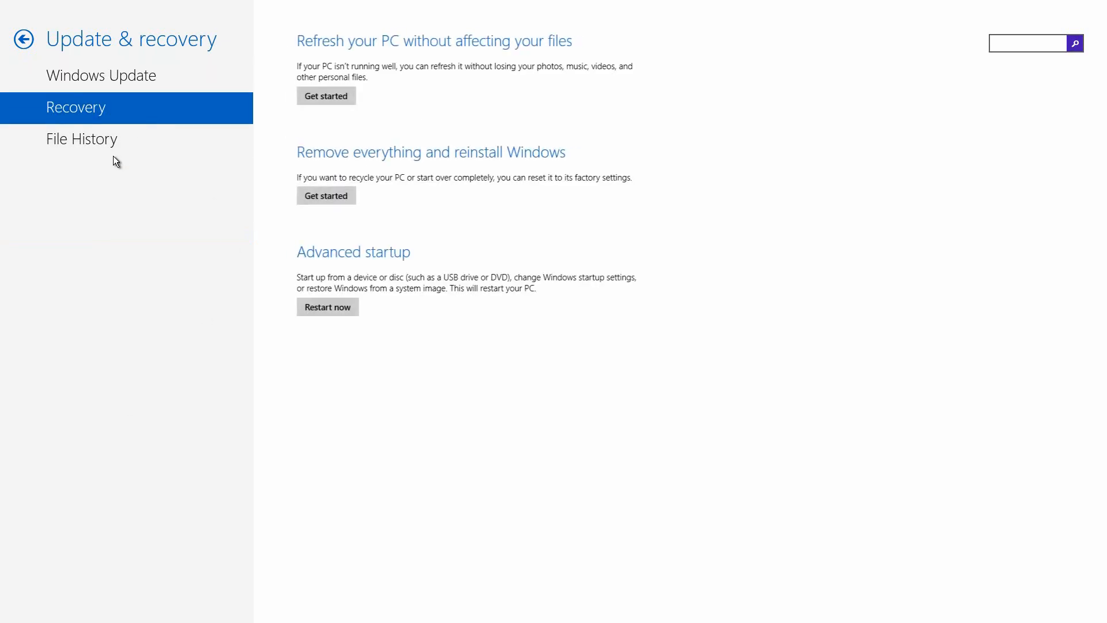